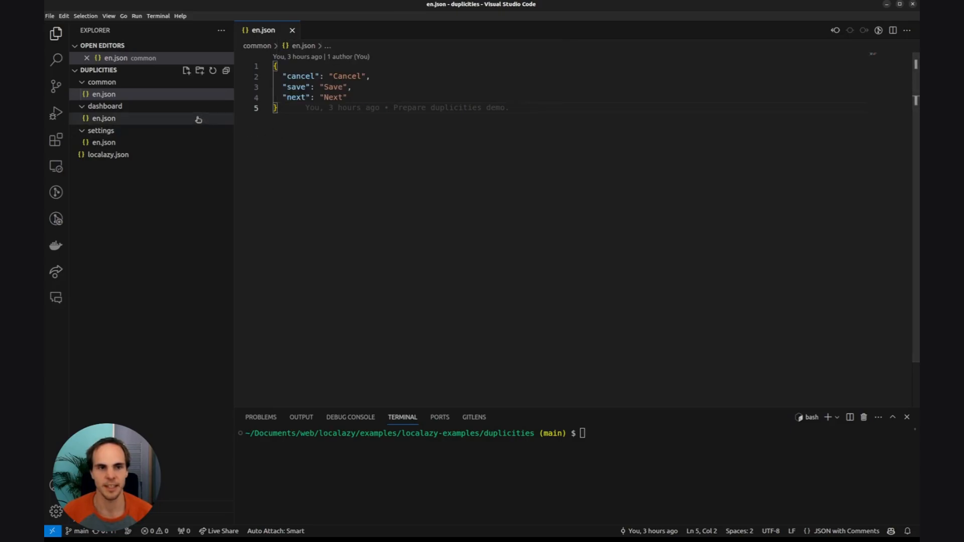
Step: Review the English strings files in the common, dashboard and settings folders
left_click(104, 118)
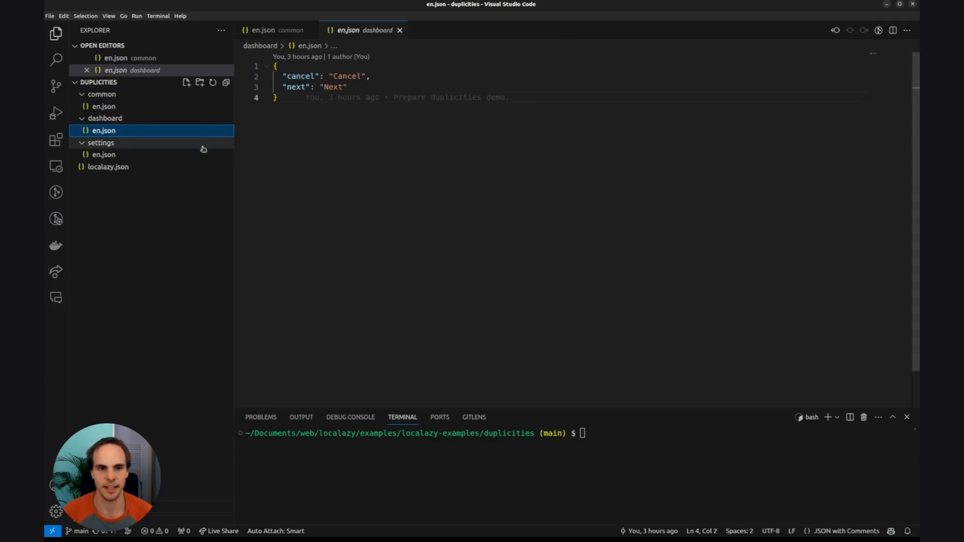
left_click(104, 155)
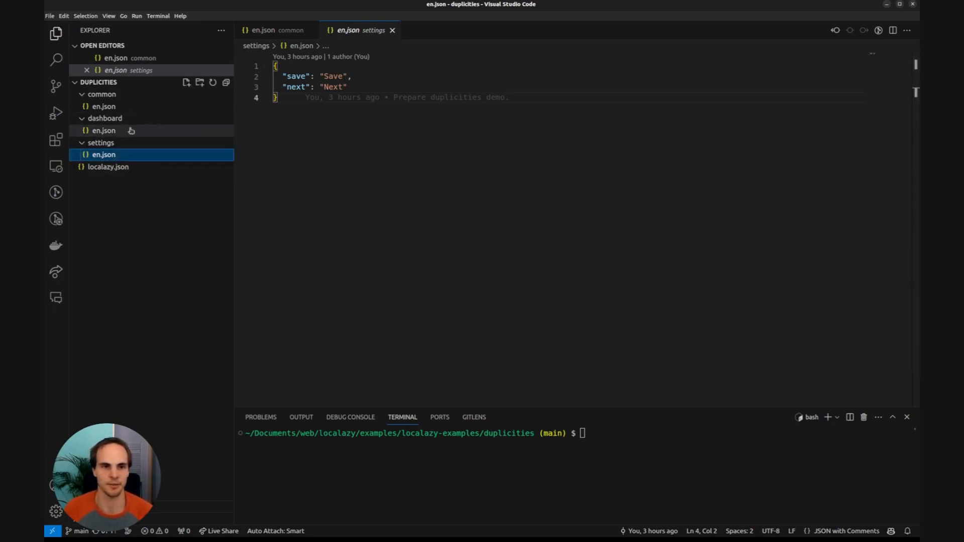
left_click(104, 131)
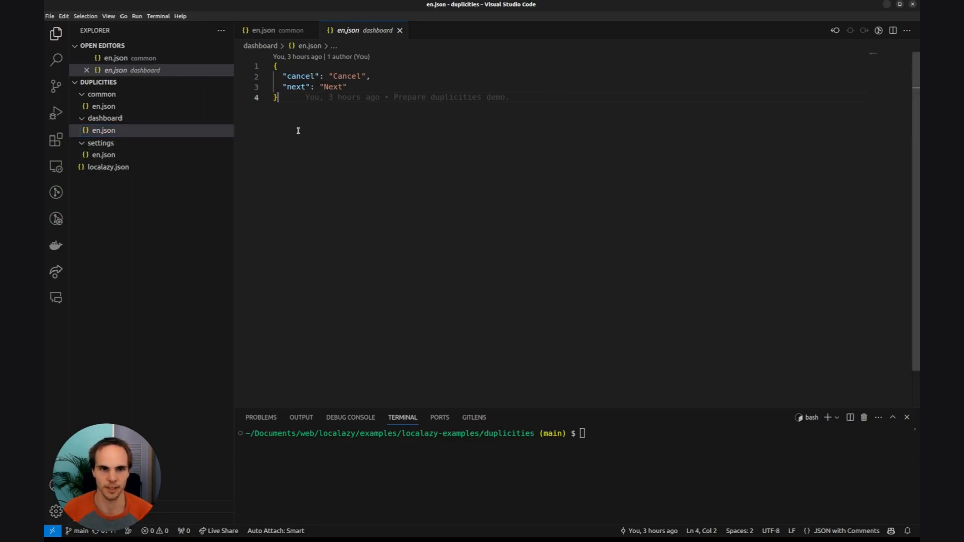
left_click(103, 107)
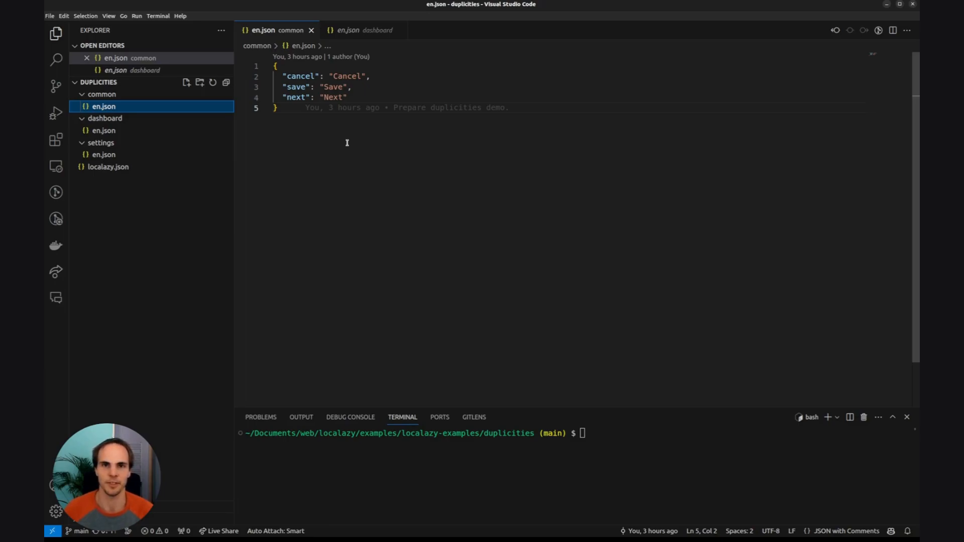
mouse_move(385, 276)
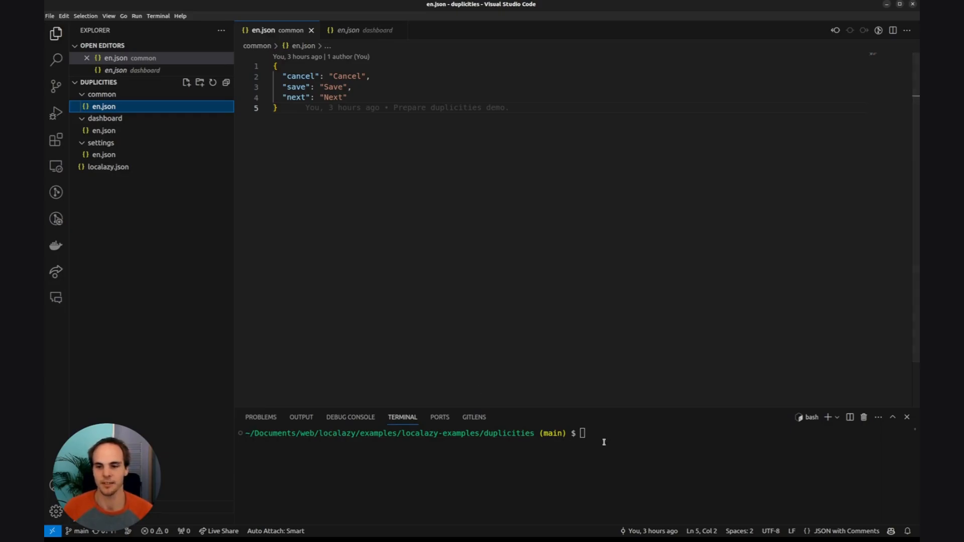
Step: Clear the terminal and upload the sources with 'localazy upload --test'
type("clear")
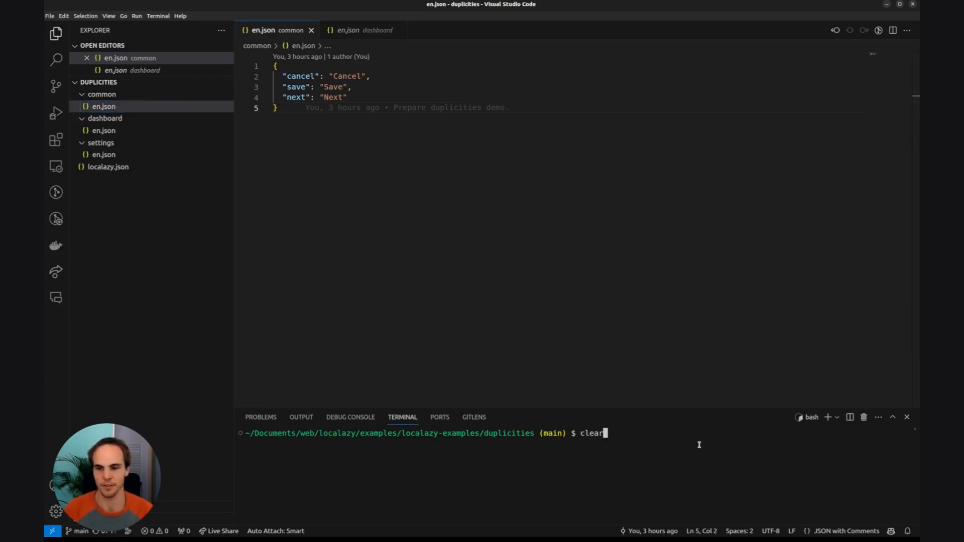
type("localazy upload --test")
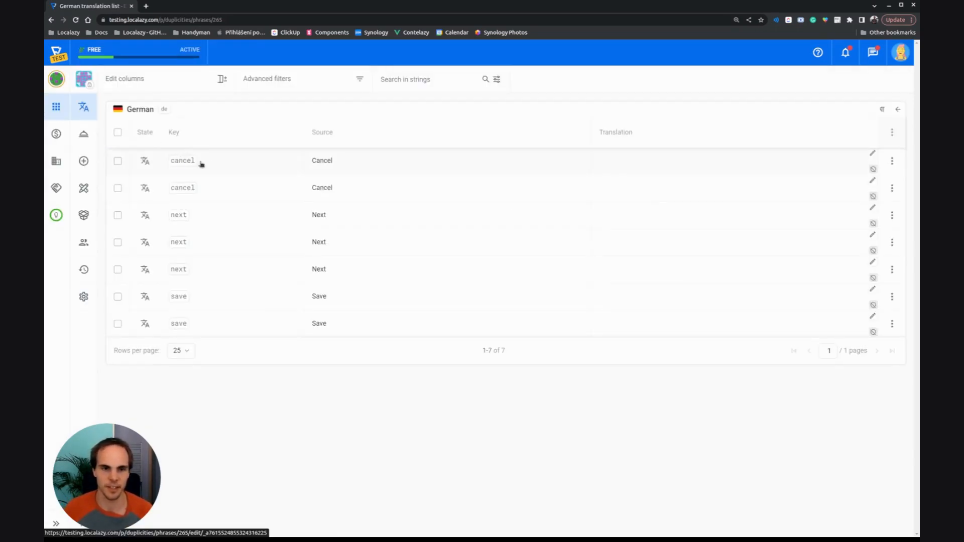
mouse_move(247, 209)
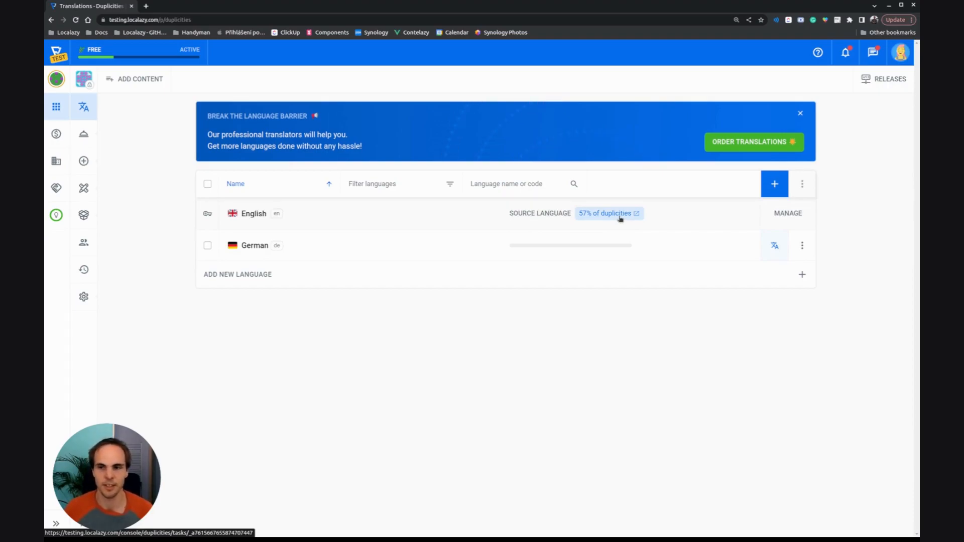
Step: Open the '57% of duplicities' overview for the English source language
left_click(609, 213)
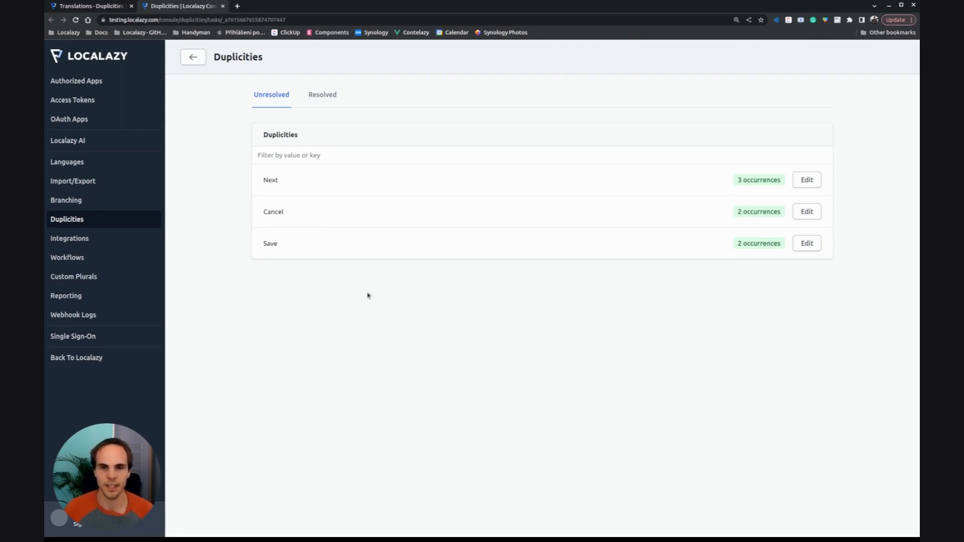
mouse_move(397, 182)
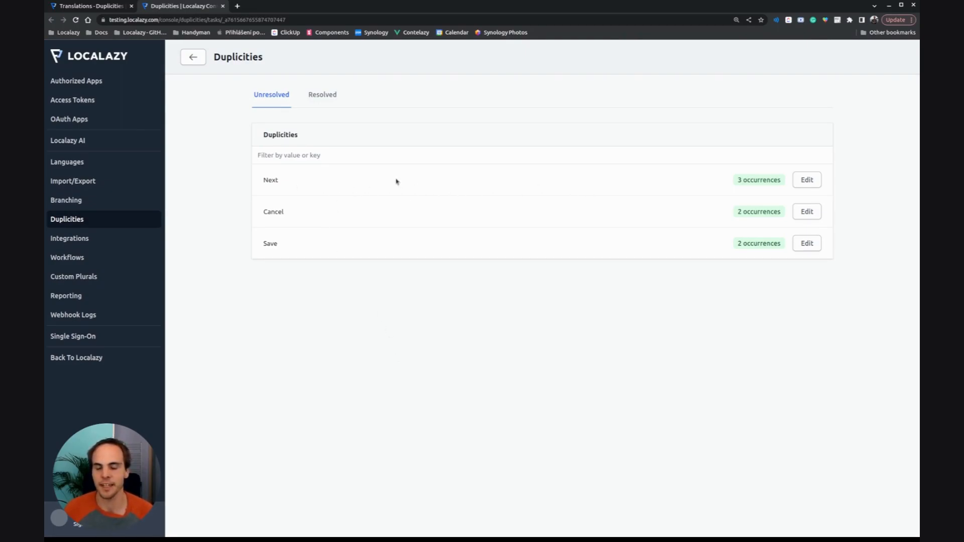
mouse_move(746, 180)
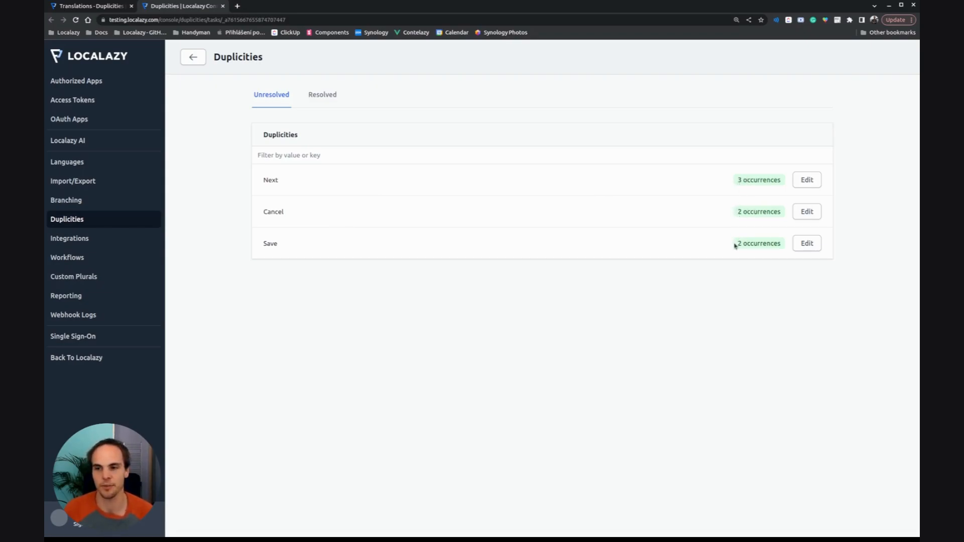
mouse_move(798, 185)
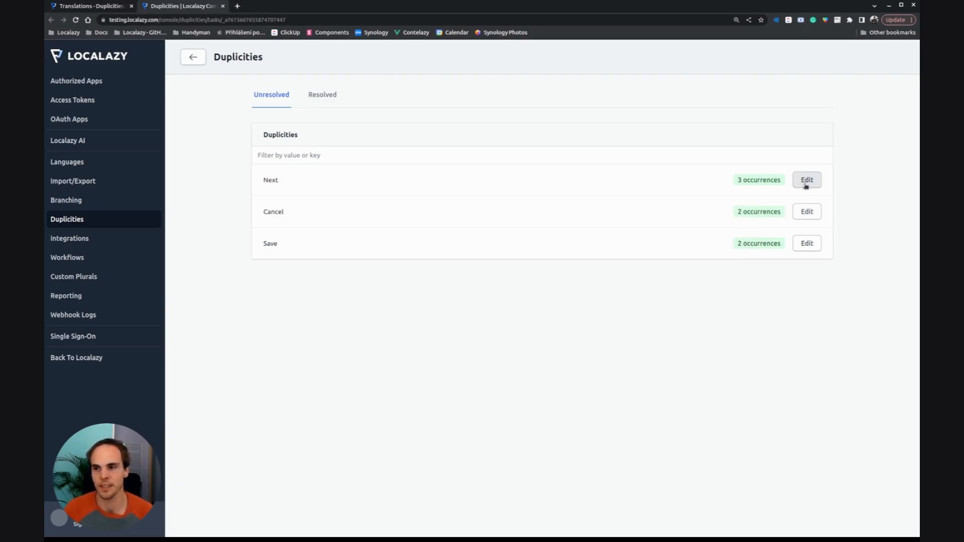
Step: Open the editor for the duplicated Next key with its three occurrences
left_click(806, 180)
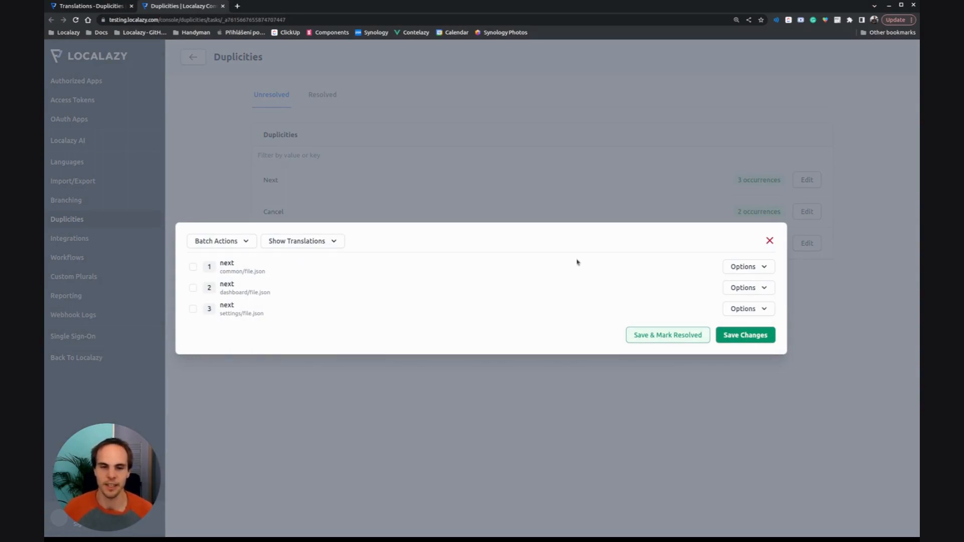
Step: Make common/file.json the source for Next, link the other two, and move on to Cancel
left_click(748, 267)
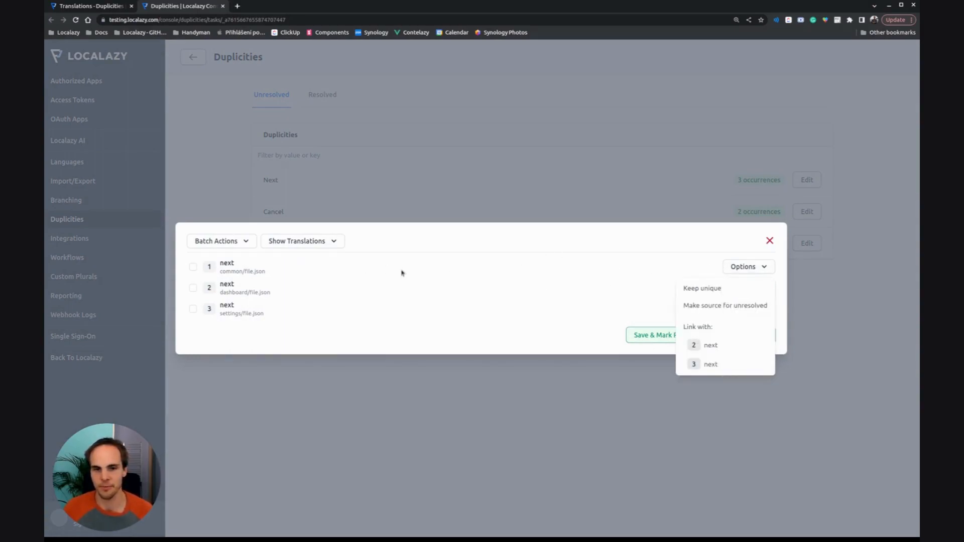
mouse_move(299, 270)
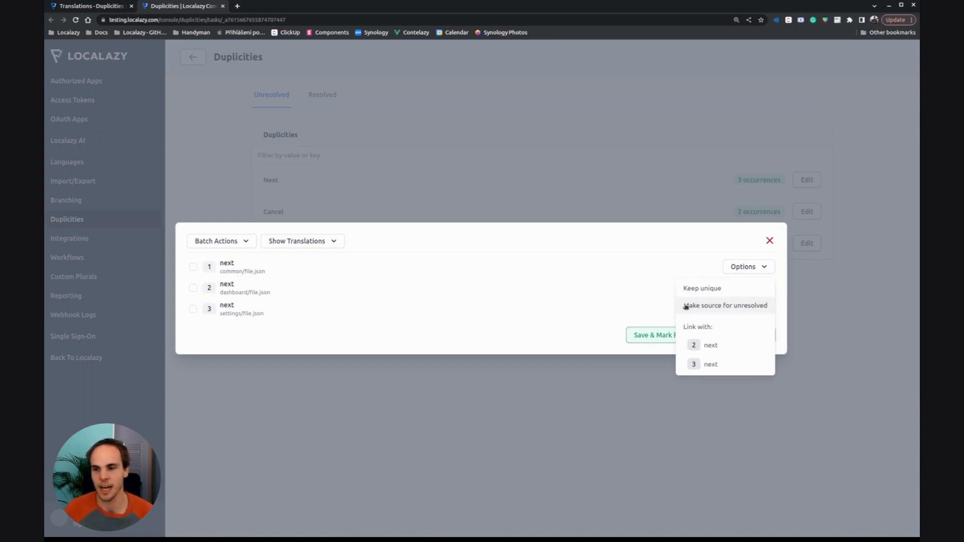
left_click(725, 306)
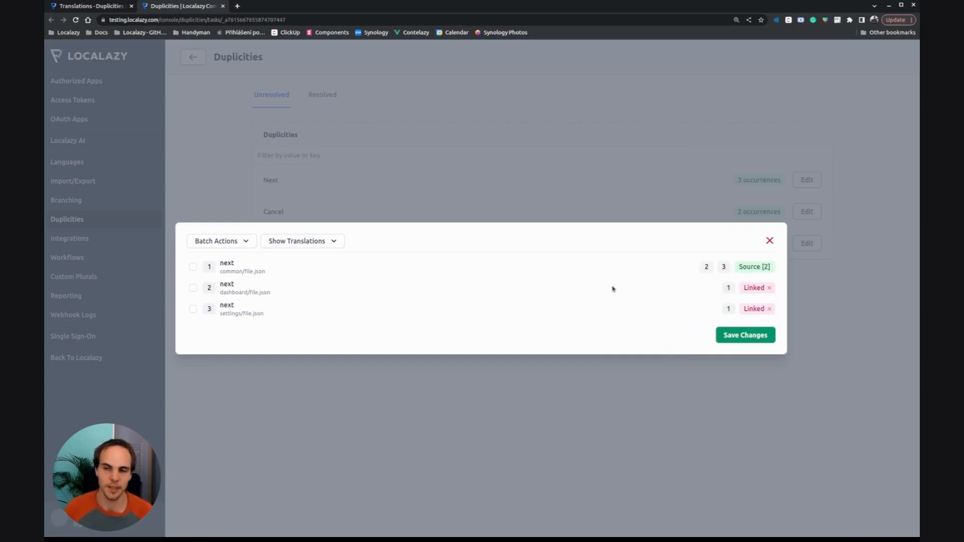
mouse_move(361, 274)
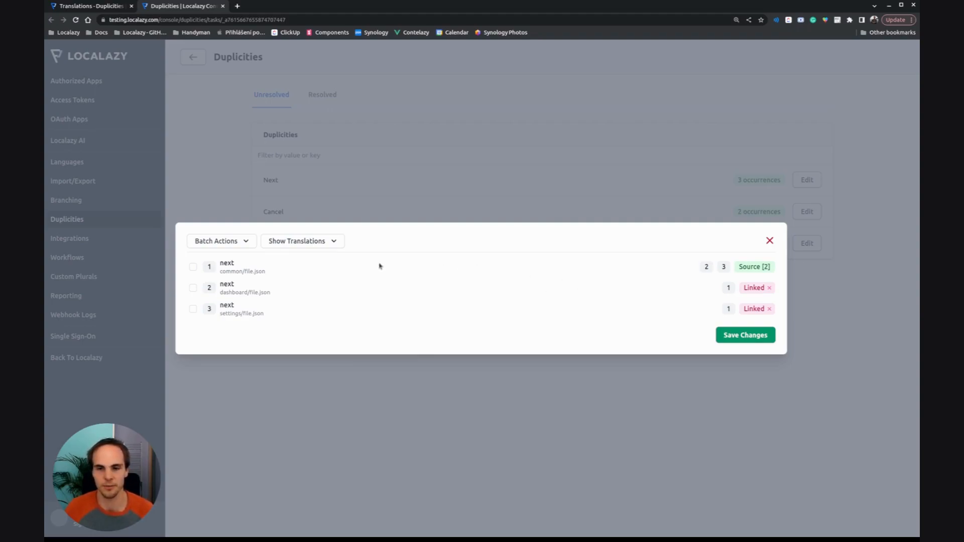
mouse_move(643, 315)
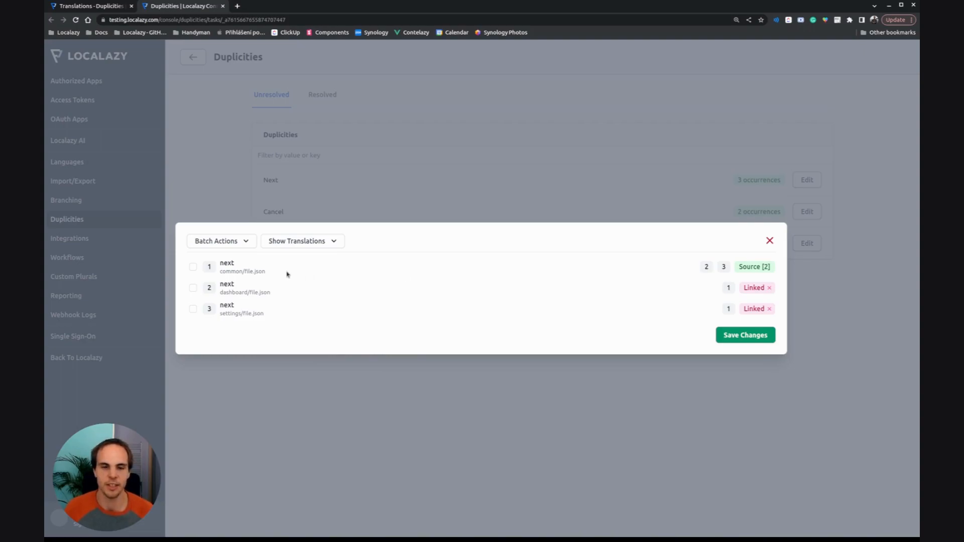
mouse_move(268, 271)
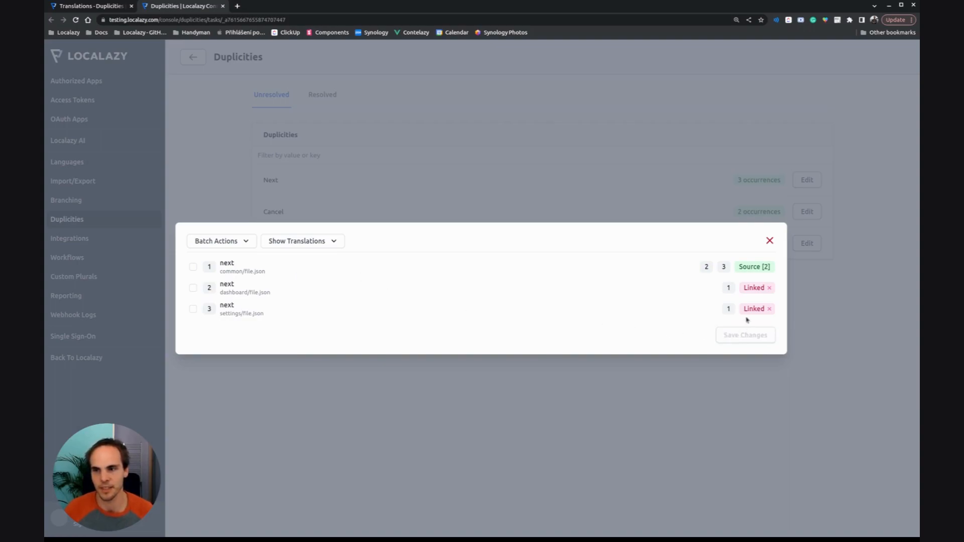
left_click(770, 241)
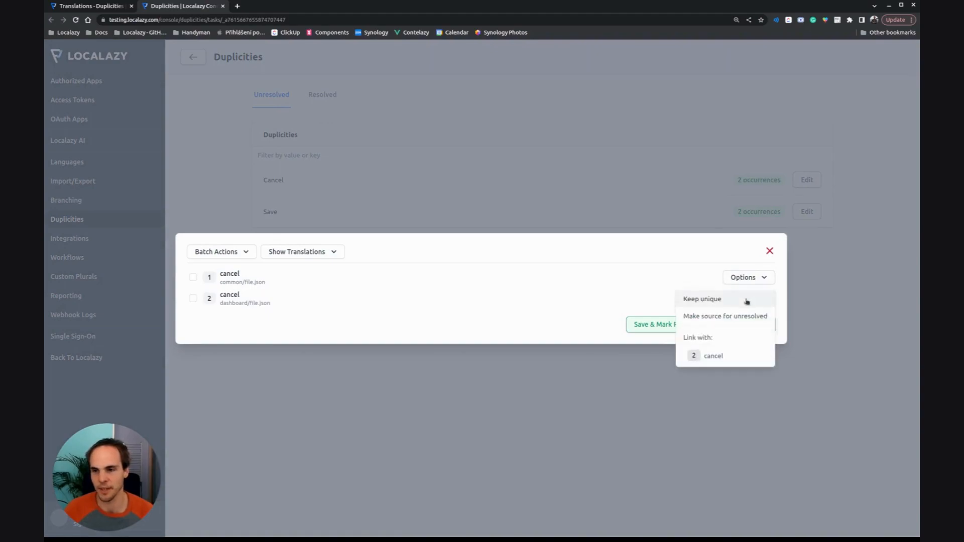
Step: Link the two Cancel keys, resolve the Save duplicates, and return to the project page
left_click(702, 299)
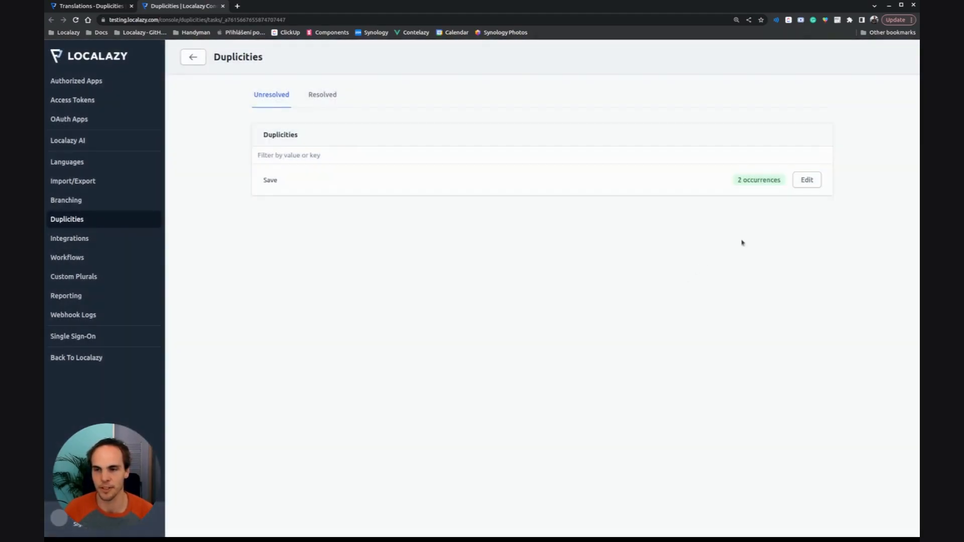
left_click(807, 179)
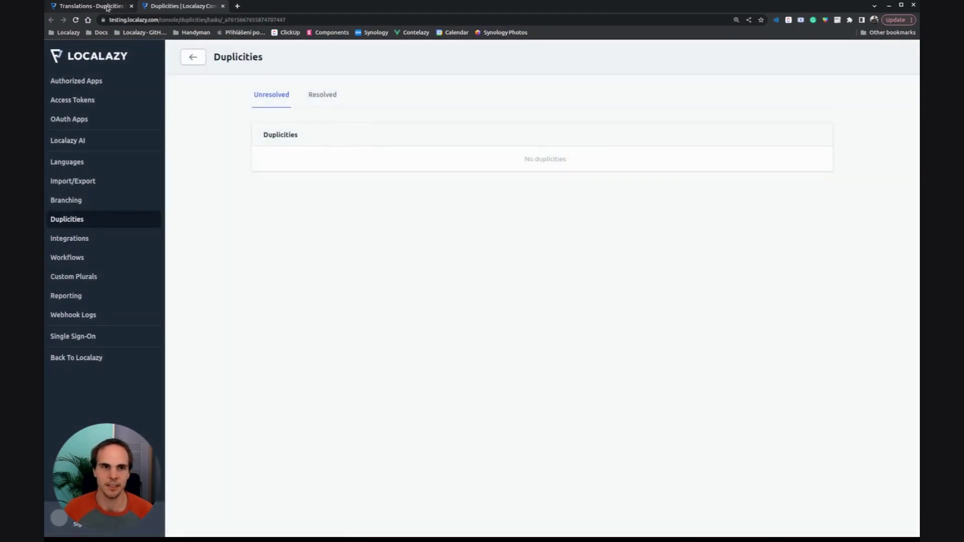
left_click(92, 5)
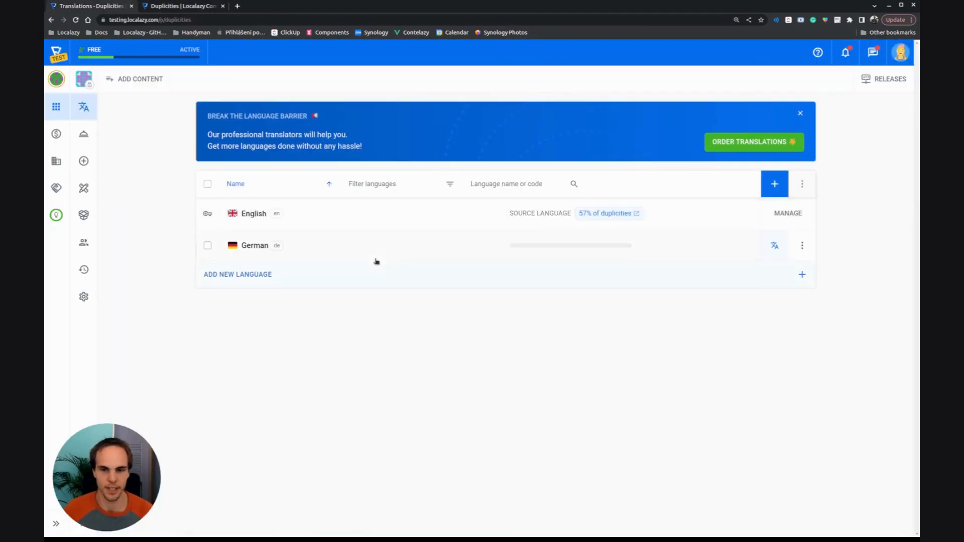
Step: Enter the German translations, saving Next as 'Weiter'
left_click(255, 245)
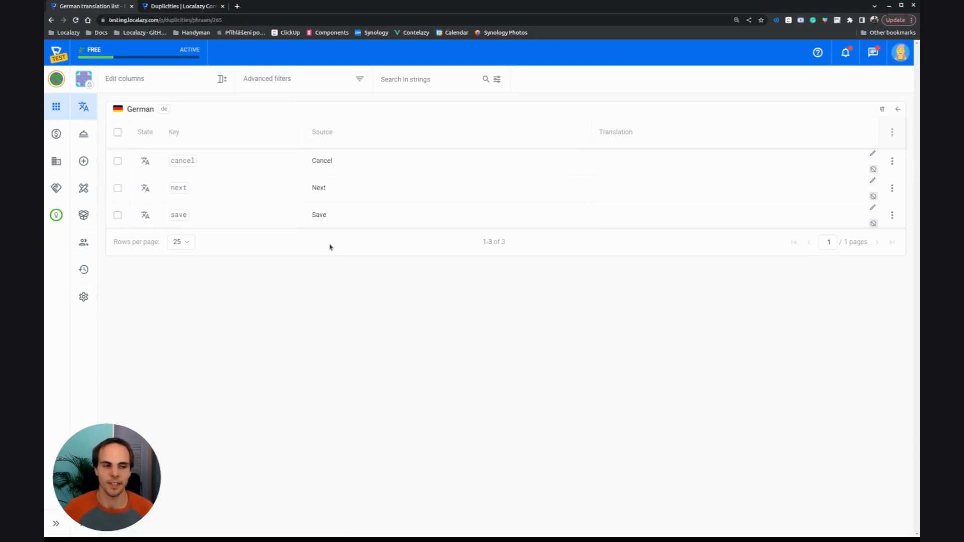
mouse_move(332, 273)
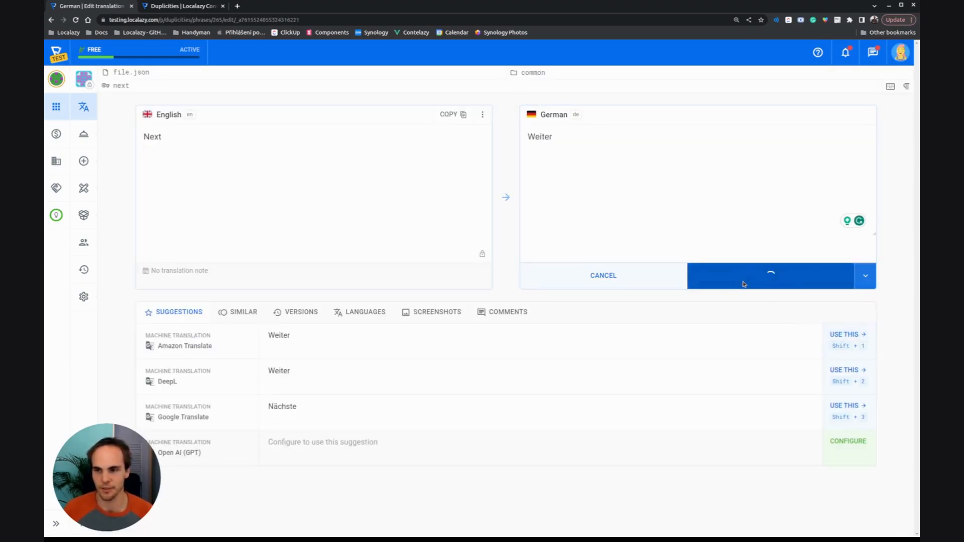
left_click(744, 277)
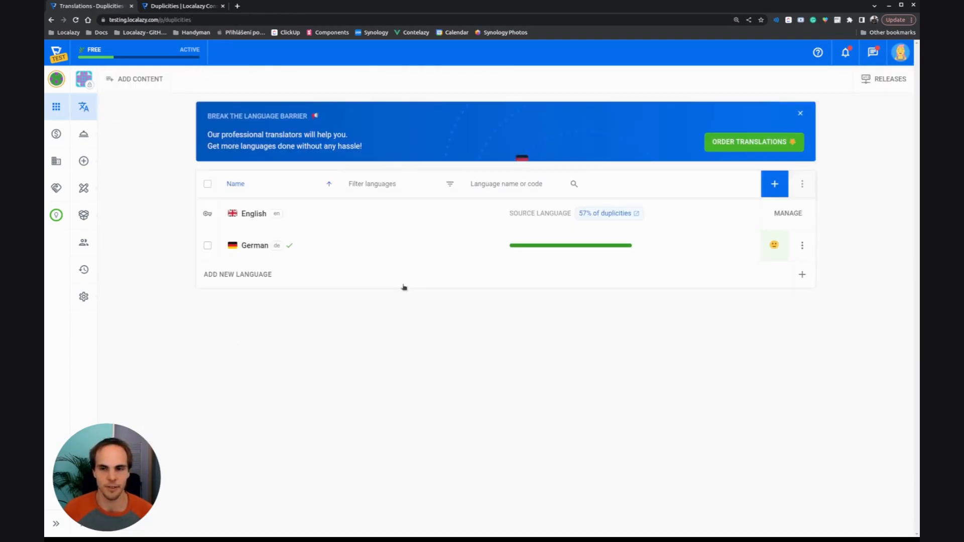
mouse_move(525, 249)
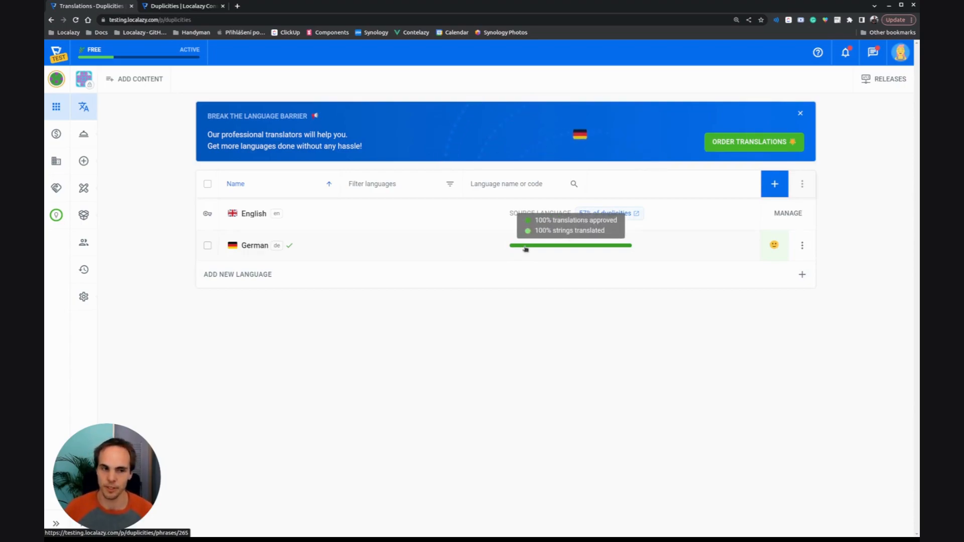
Step: Switch from the browser back to the code editor
key("alt+tab")
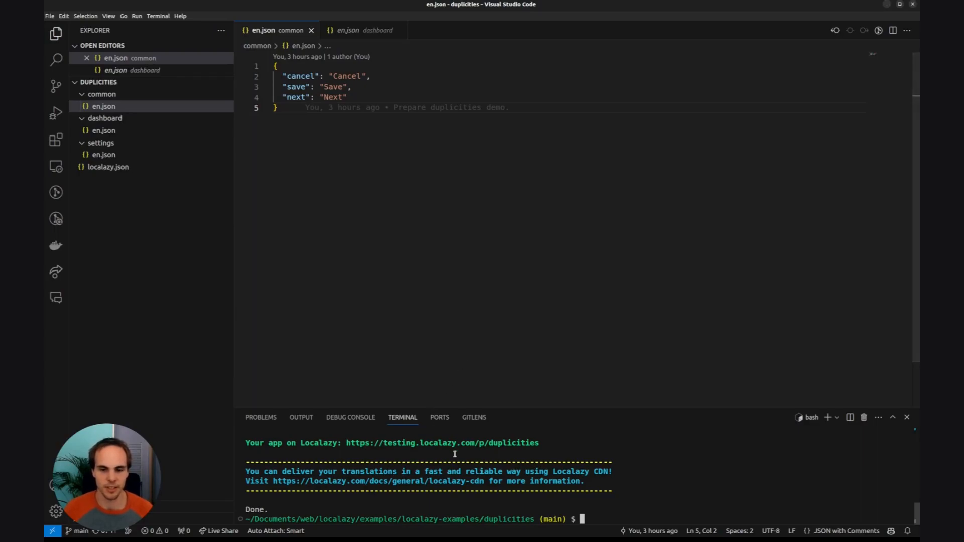
Step: Run the Localazy CLI command and view de.json in common, dashboard and settings
type("localazy upload --test")
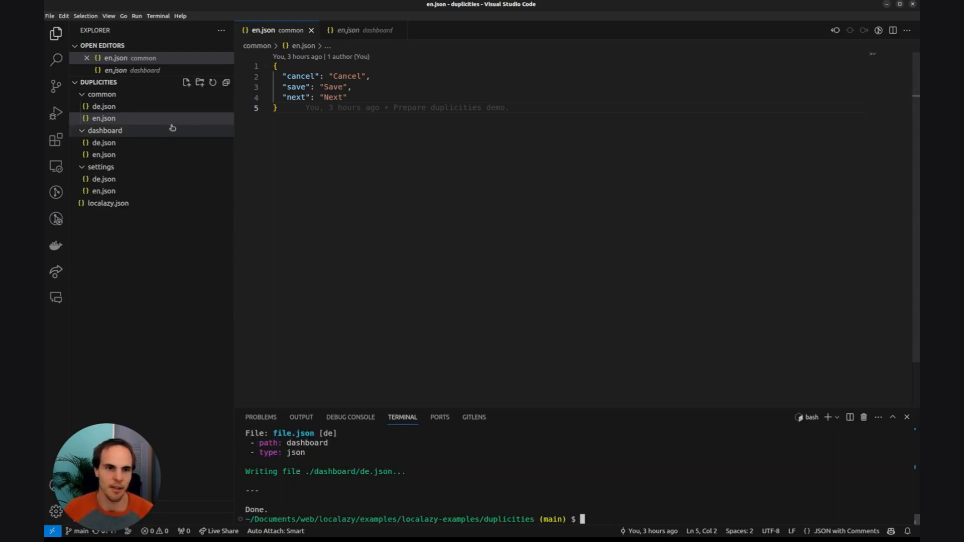
left_click(101, 106)
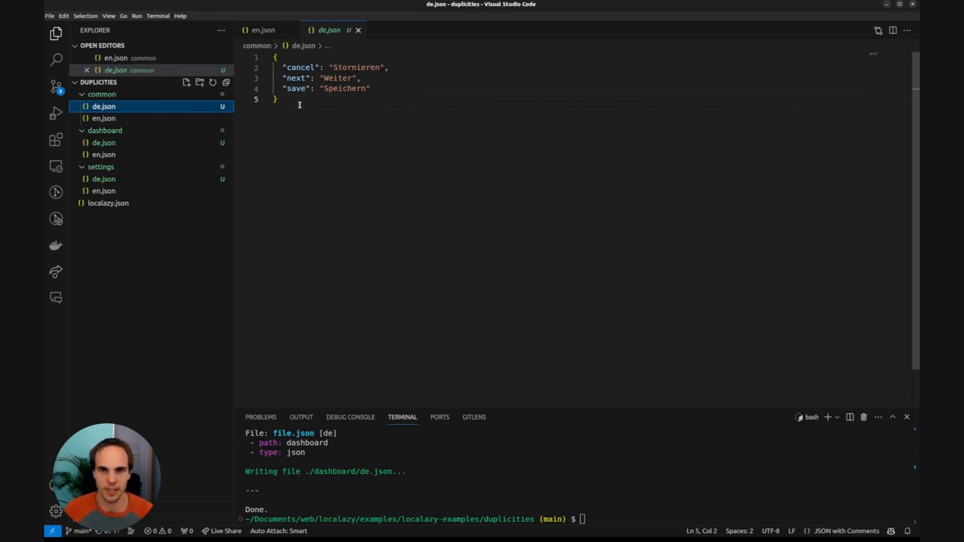
left_click(104, 143)
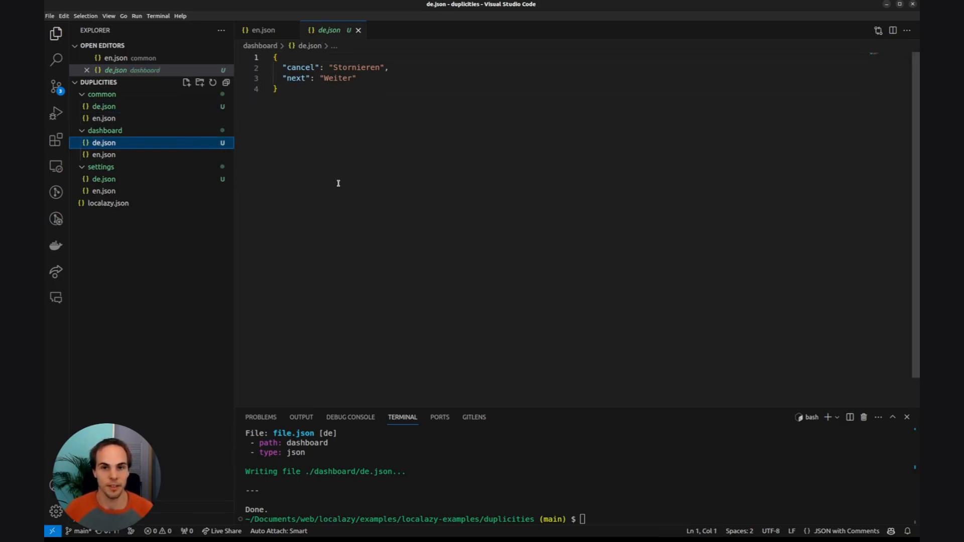
left_click(104, 179)
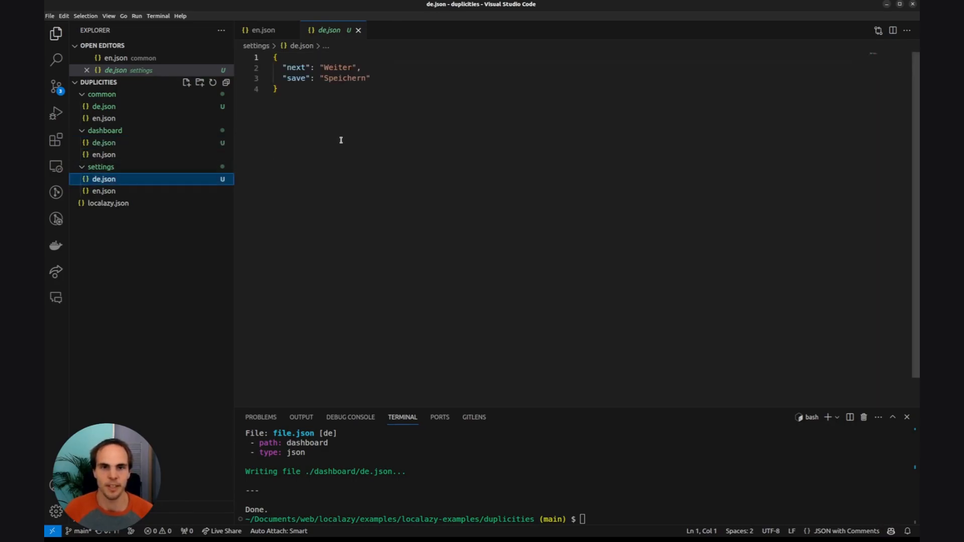